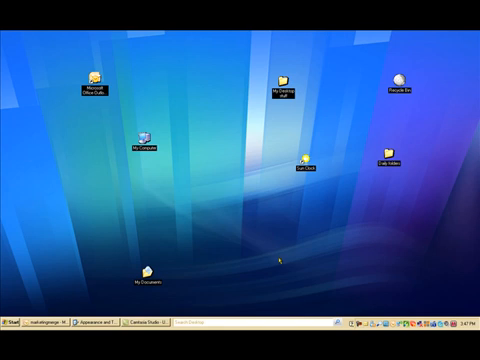
pyautogui.moveTo(280, 262)
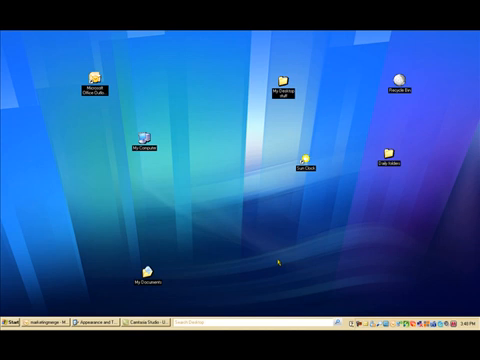
pyautogui.moveTo(283, 253)
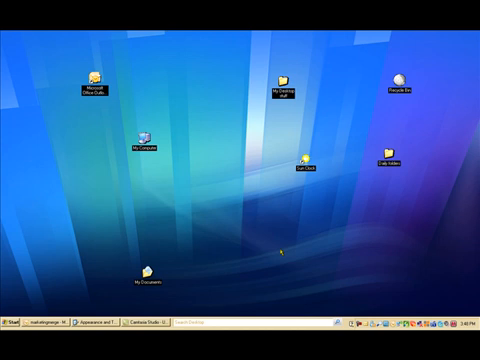
pyautogui.moveTo(312, 62)
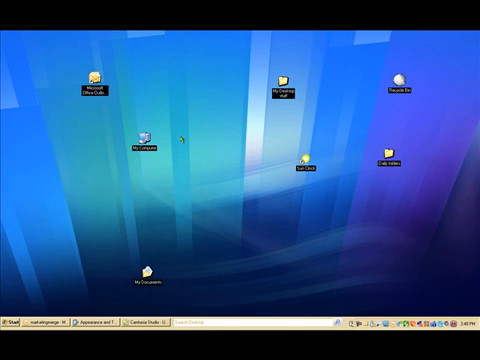
pyautogui.moveTo(218, 163)
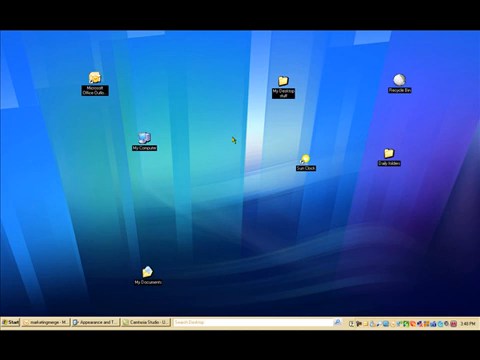
pyautogui.moveTo(232, 140)
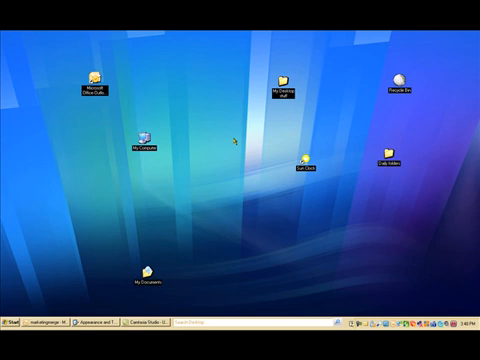
pyautogui.moveTo(235, 137)
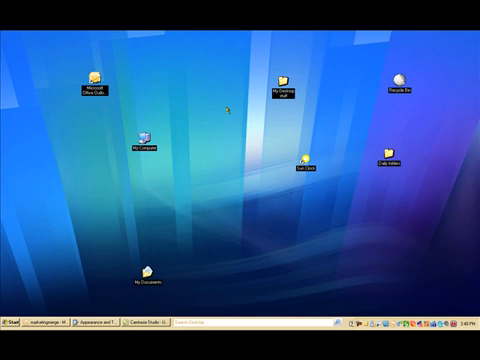
pyautogui.moveTo(218, 148)
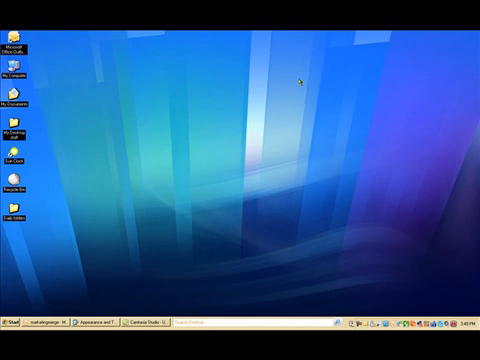
pyautogui.moveTo(228, 155)
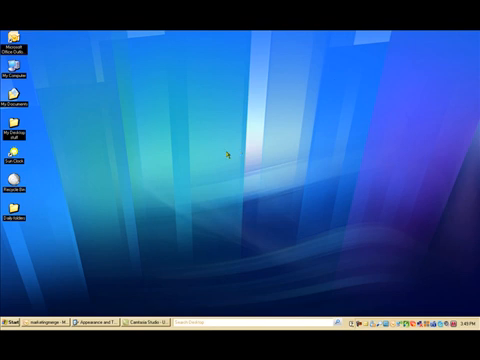
pyautogui.moveTo(228, 148)
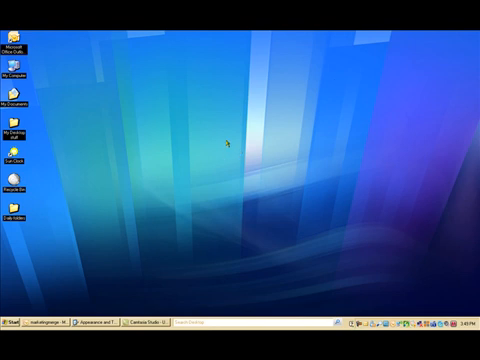
# Bring up the desktop context menu to create the Demonstration folder.
pyautogui.rightClick(232, 140)
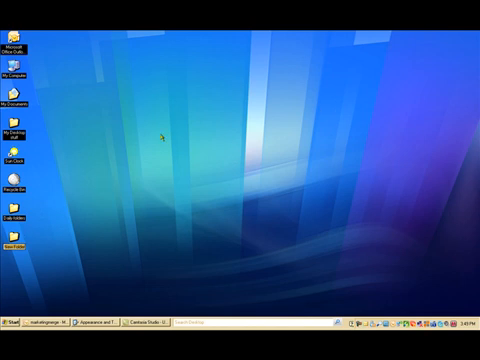
pyautogui.moveTo(104, 57)
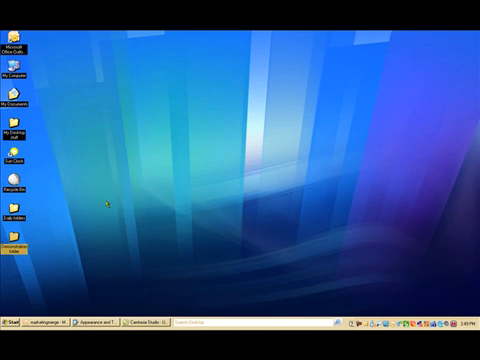
pyautogui.moveTo(262, 87)
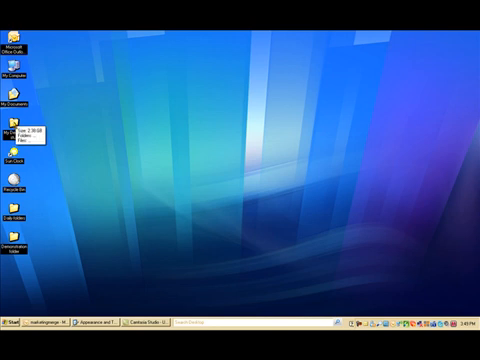
pyautogui.rightClick(18, 128)
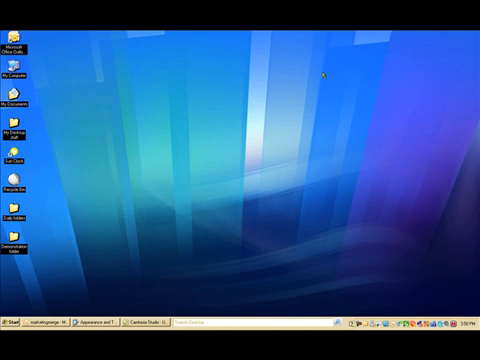
pyautogui.moveTo(257, 114)
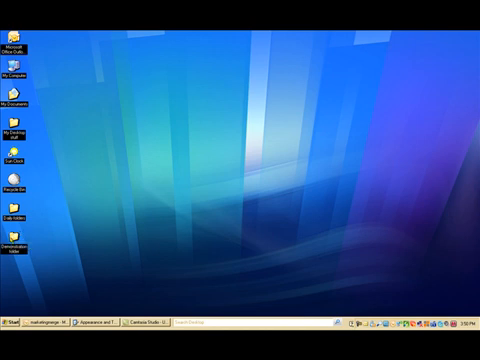
# Select the Demonstration folder on the desktop for deletion.
pyautogui.click(20, 242)
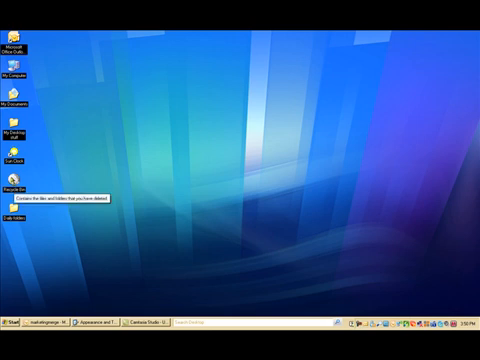
pyautogui.rightClick(22, 188)
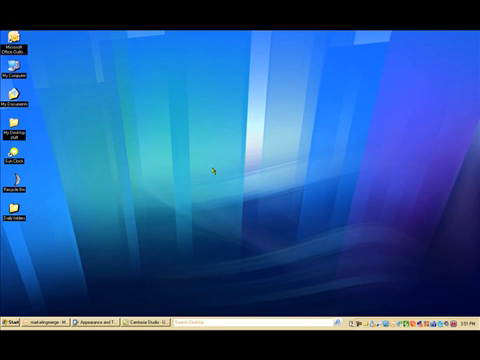
pyautogui.moveTo(345, 172)
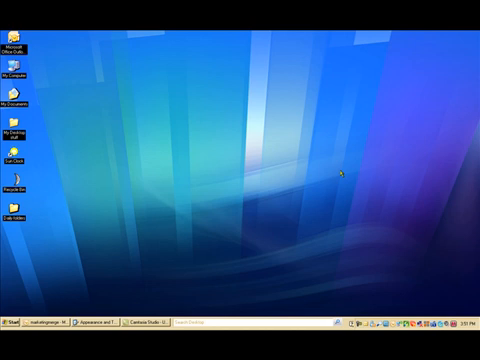
pyautogui.moveTo(255, 185)
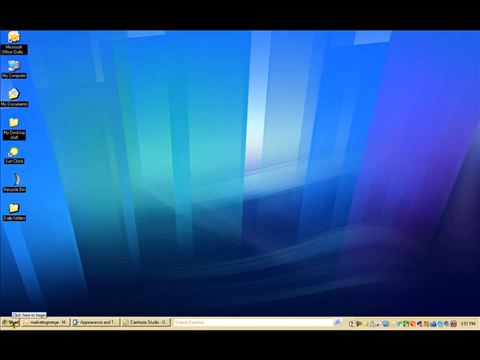
pyautogui.click(17, 324)
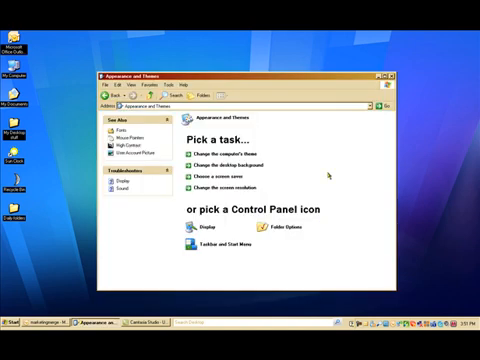
pyautogui.moveTo(330, 173)
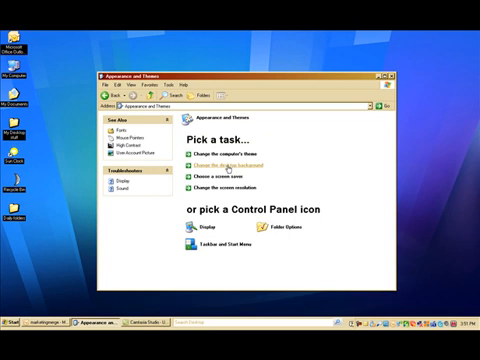
pyautogui.moveTo(222, 163)
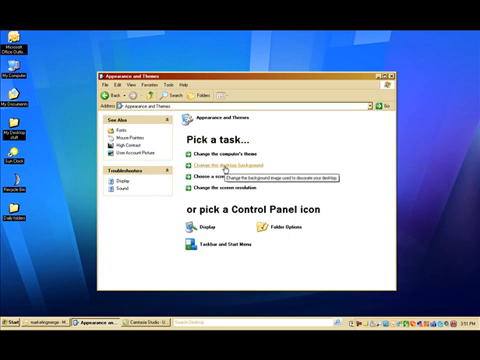
pyautogui.moveTo(194, 228)
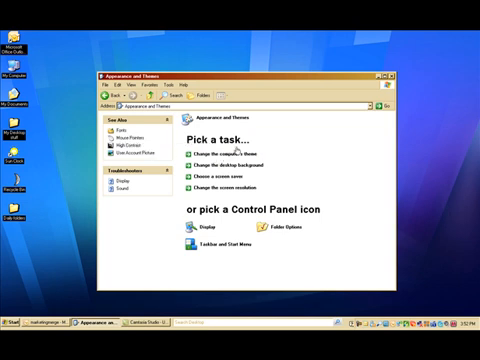
pyautogui.moveTo(326, 189)
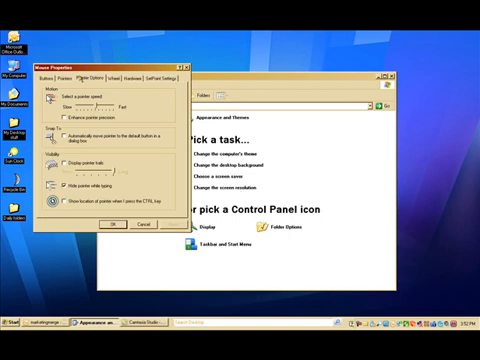
# Apply the 'Dinosaur (system scheme)' pointer scheme in Mouse Properties.
pyautogui.click(79, 74)
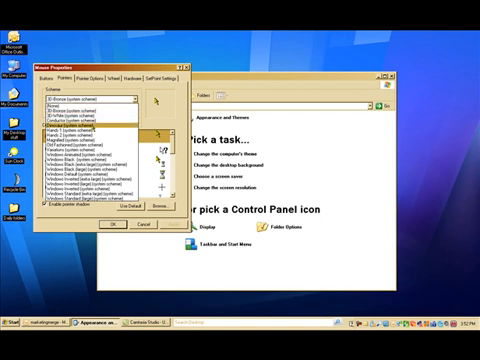
pyautogui.click(100, 104)
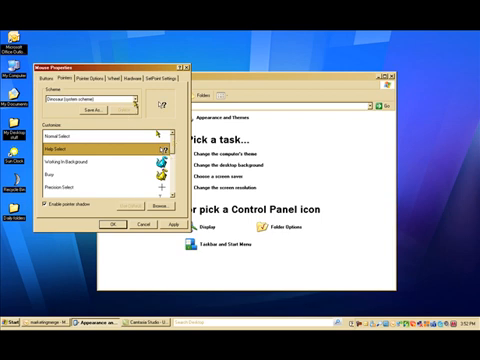
pyautogui.click(126, 96)
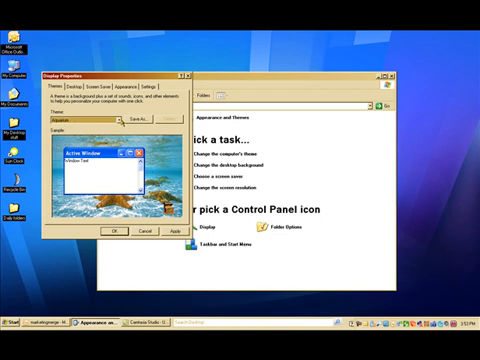
# Switch the Display Properties theme from Aquarium to Nature.
pyautogui.click(115, 120)
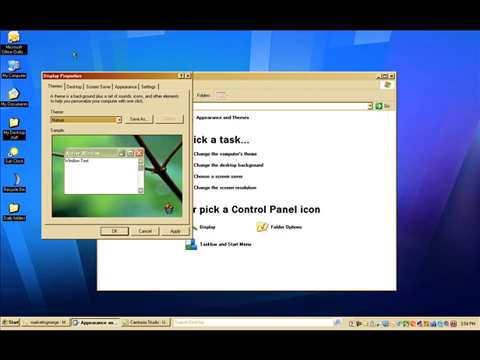
pyautogui.moveTo(78, 89)
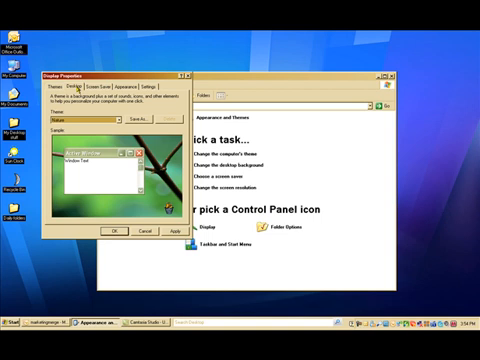
# Show the Desktop background options, previewing the Ascent wallpaper.
pyautogui.click(75, 86)
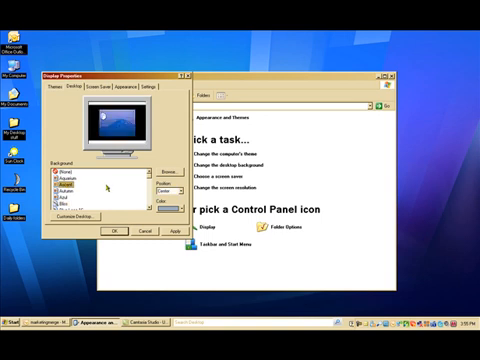
pyautogui.moveTo(133, 186)
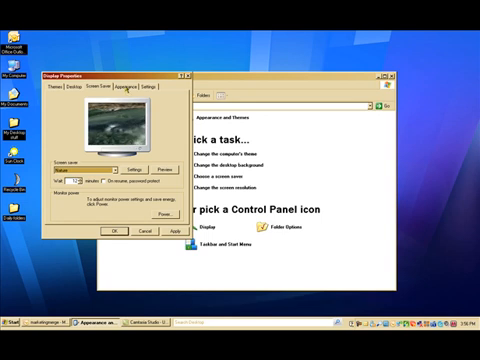
# Keep Windows XP style with Olive Green, then review the 1280x800, 32-bit settings.
pyautogui.click(127, 86)
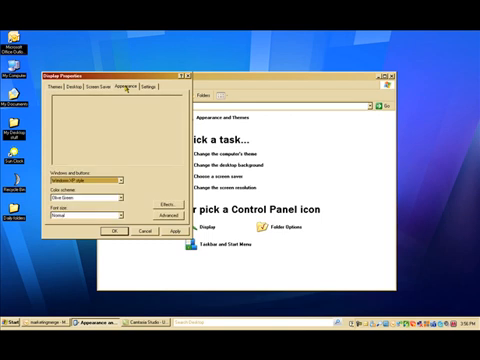
pyautogui.moveTo(116, 139)
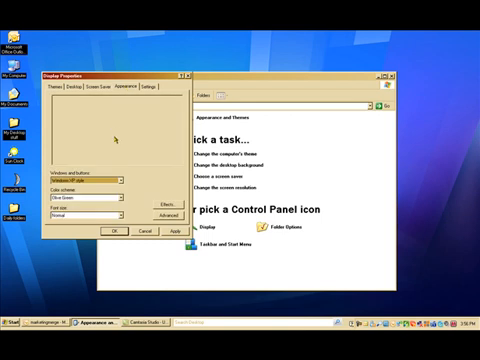
pyautogui.moveTo(130, 168)
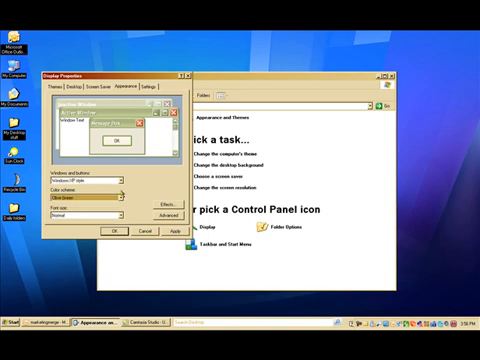
pyautogui.click(120, 177)
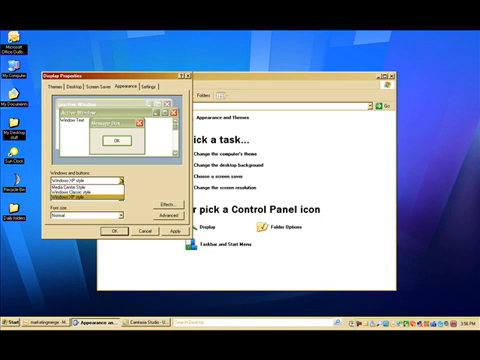
pyautogui.click(90, 185)
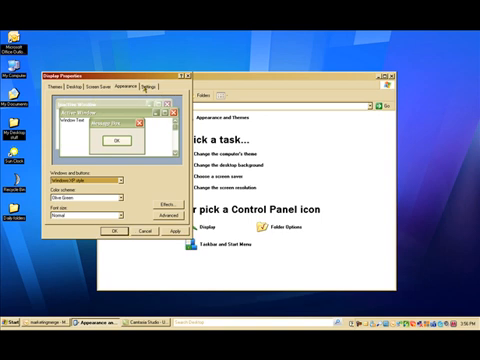
pyautogui.click(160, 88)
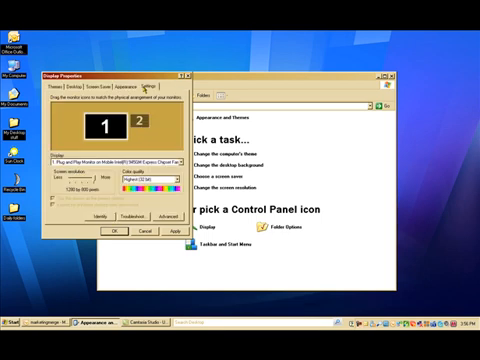